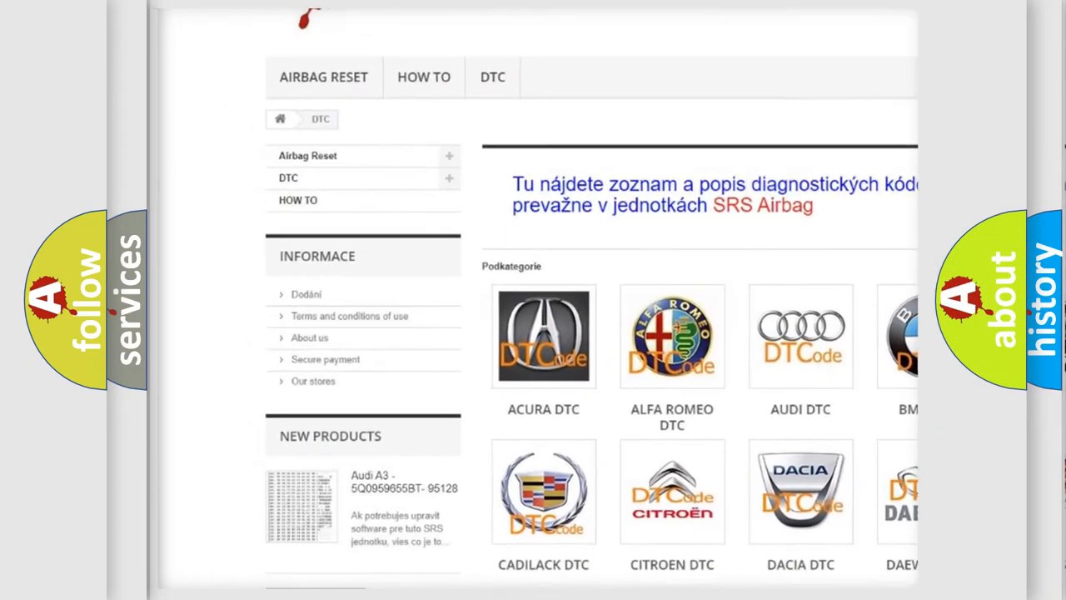
Advance the animation so bits 00 link to P with the Powertrain/Chassis/Body/Network legend.
scroll(down, 3)
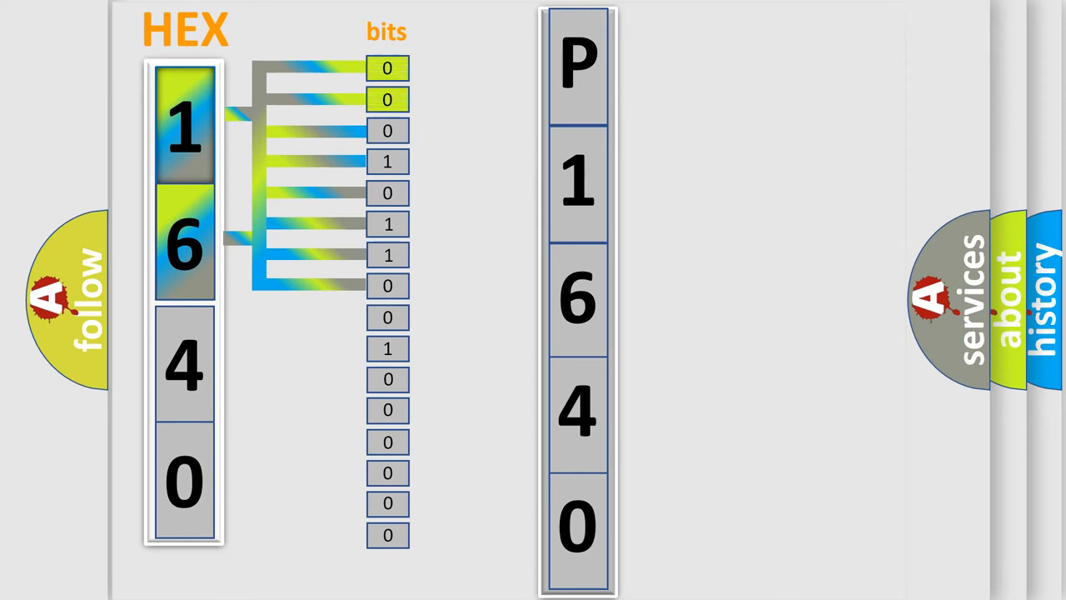
click(579, 66)
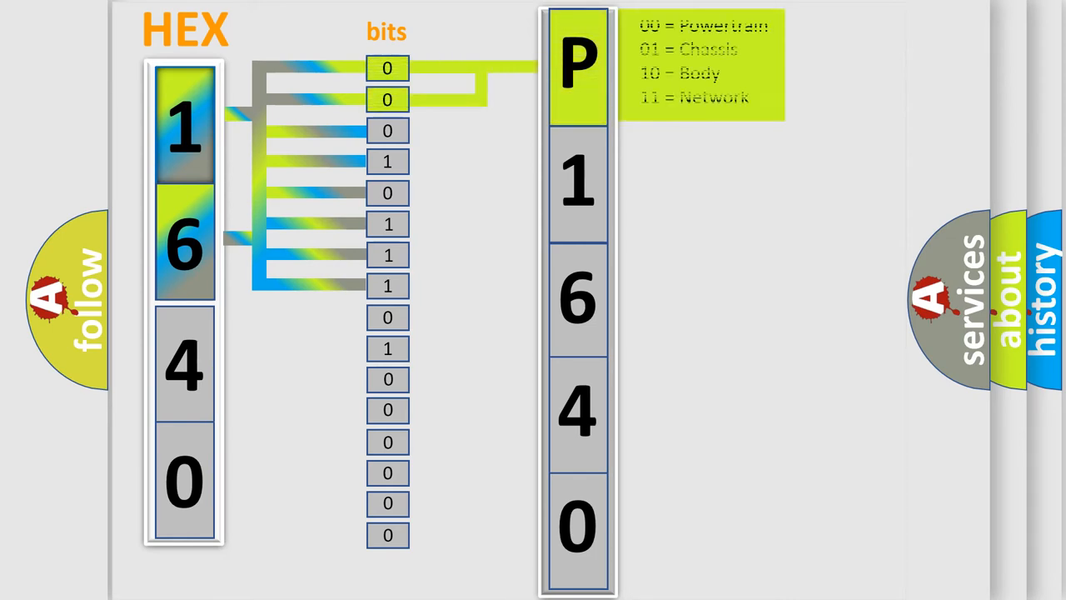